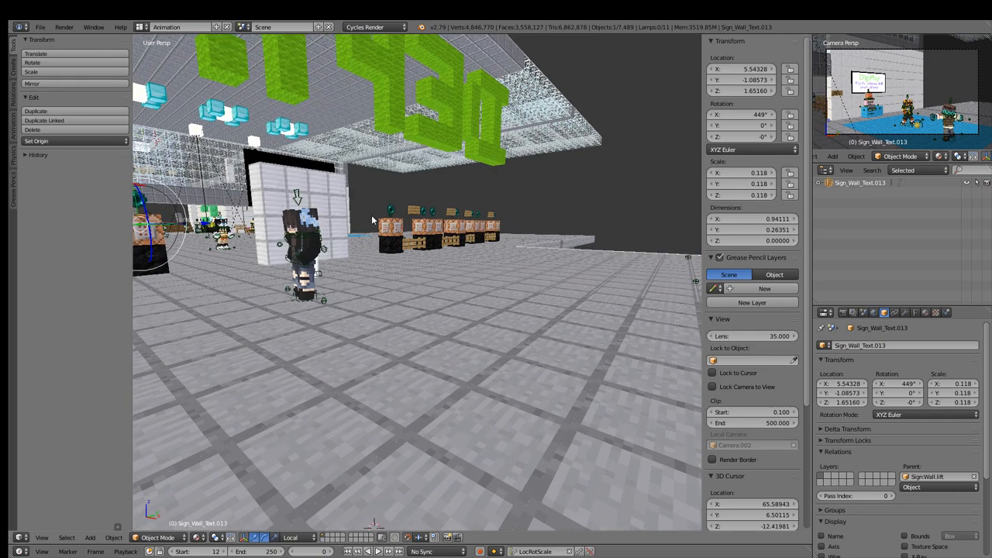
mouse_move(663, 285)
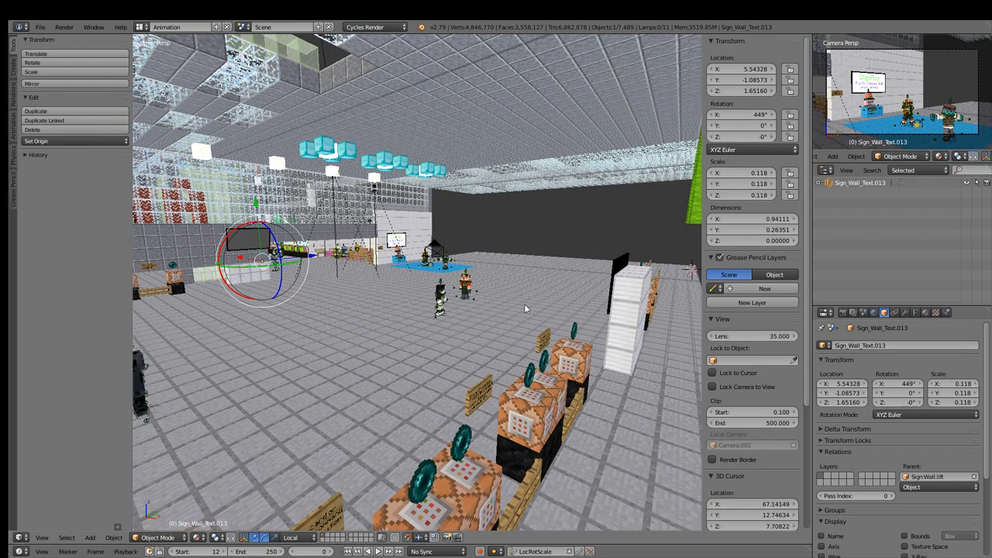
mouse_move(574, 297)
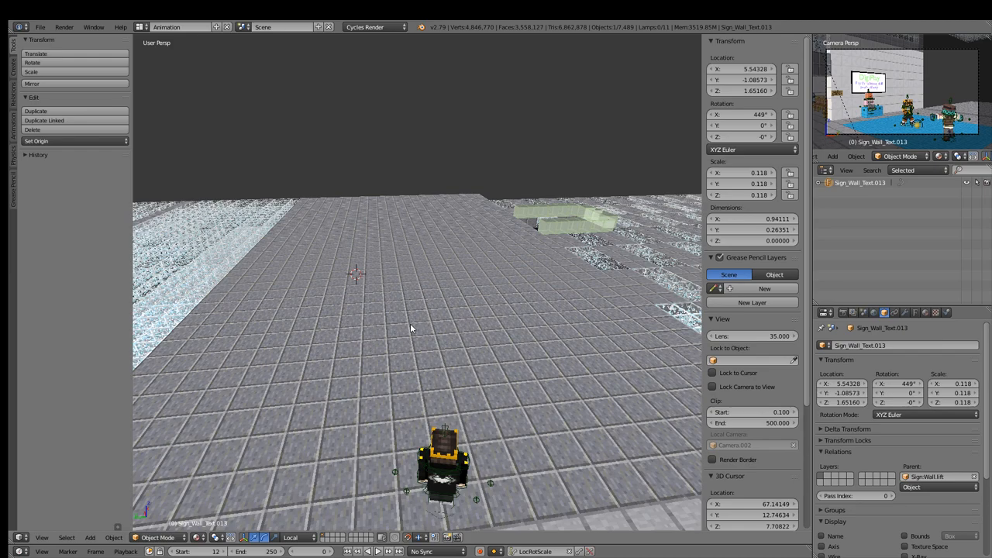
mouse_move(454, 349)
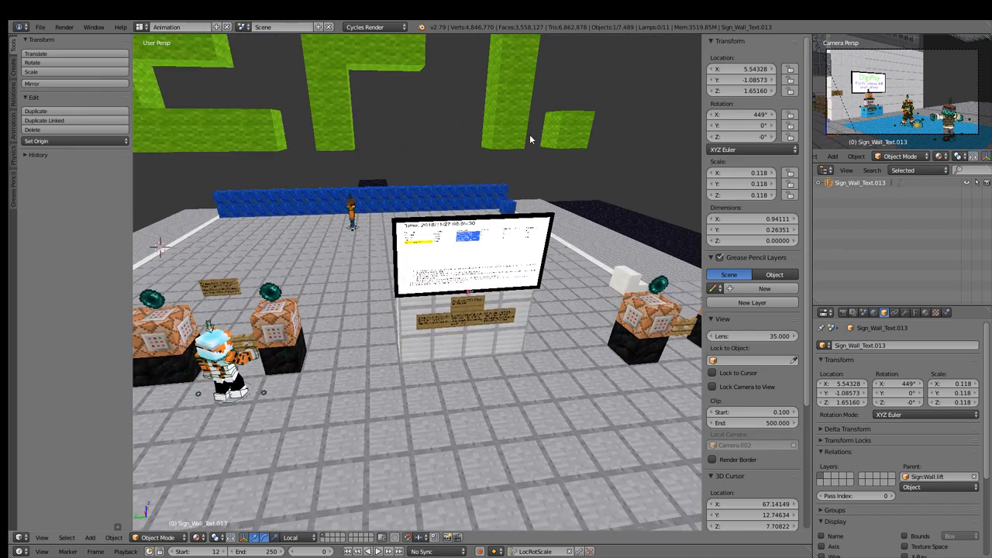
mouse_move(497, 234)
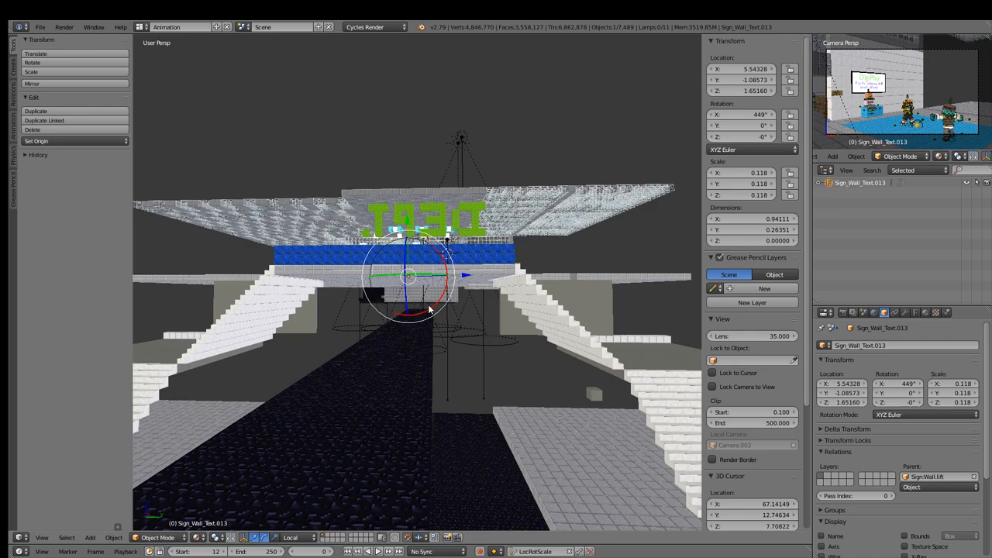
mouse_move(465, 321)
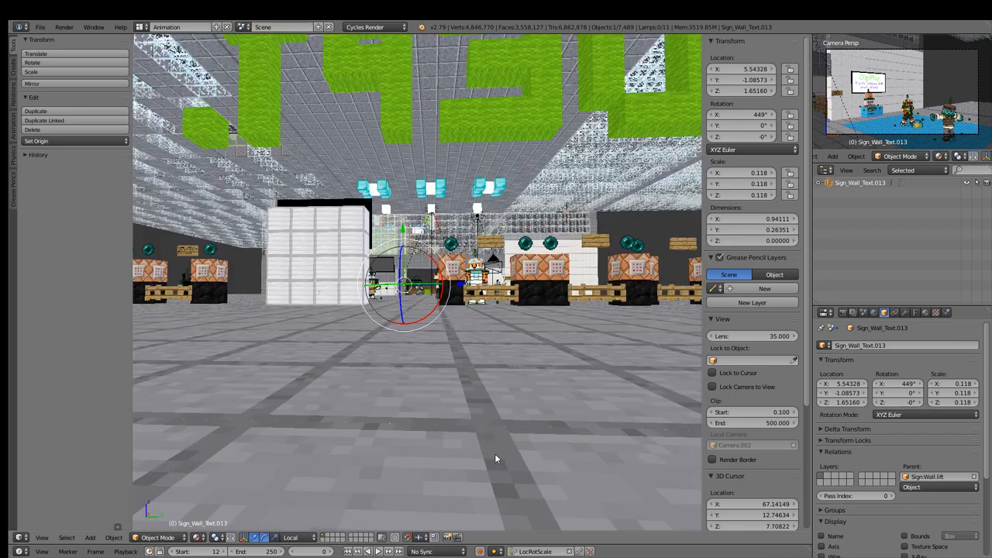
Switch the viewport shading to Solid, then back to the material/texture view.
click(198, 536)
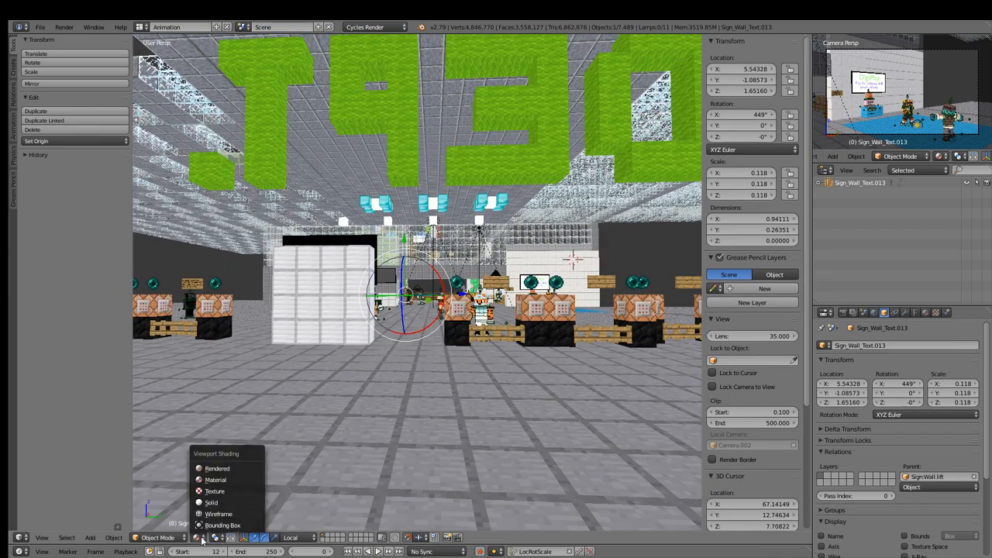
mouse_move(214, 502)
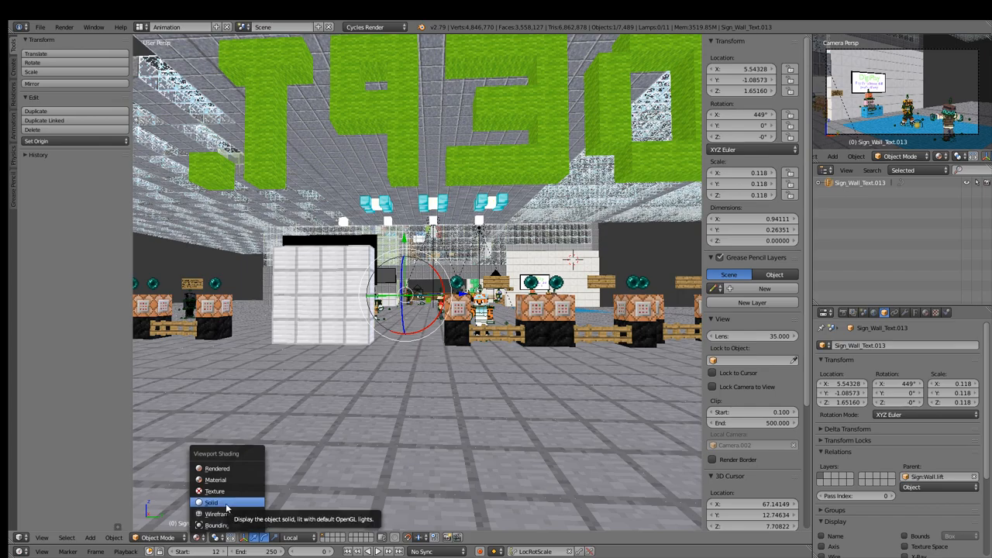
click(211, 502)
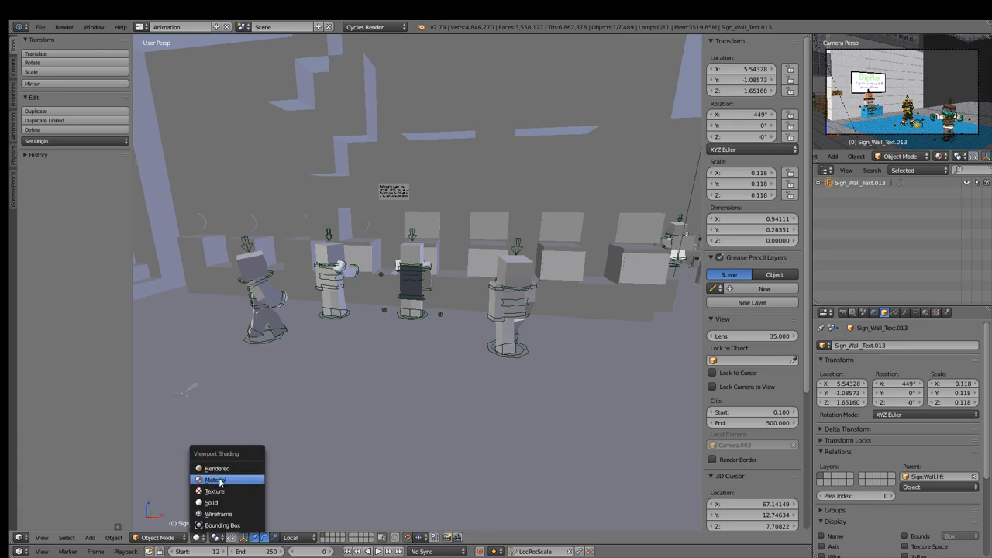
click(220, 479)
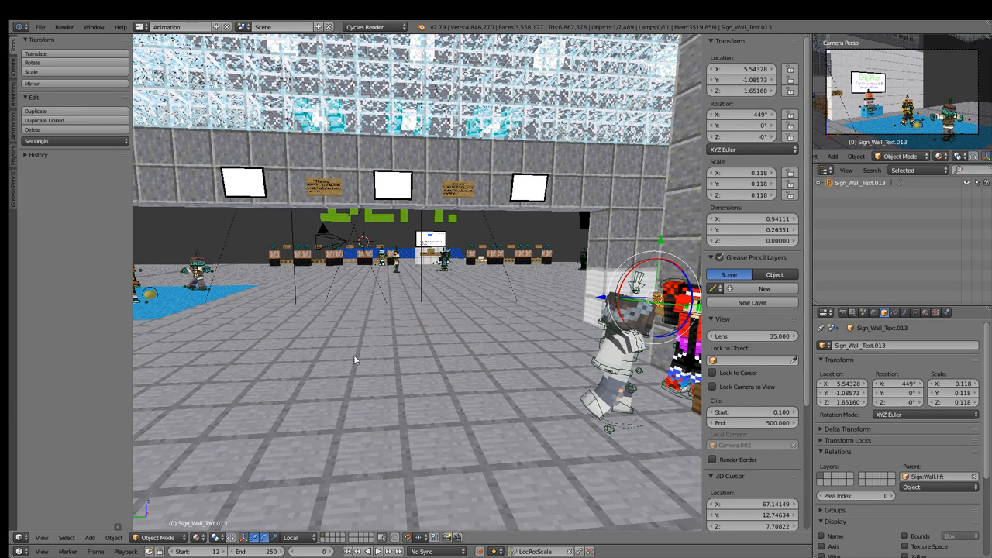
mouse_move(542, 270)
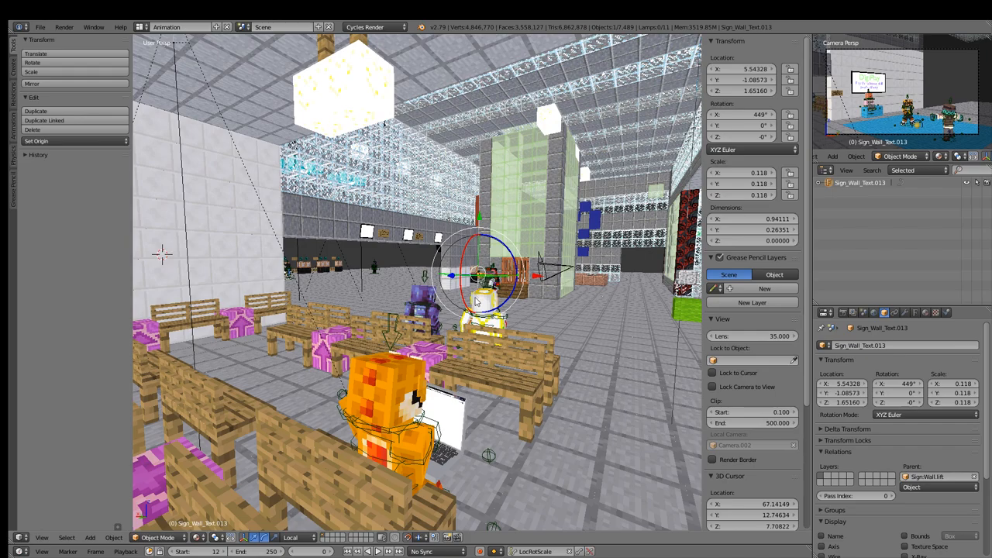
mouse_move(471, 347)
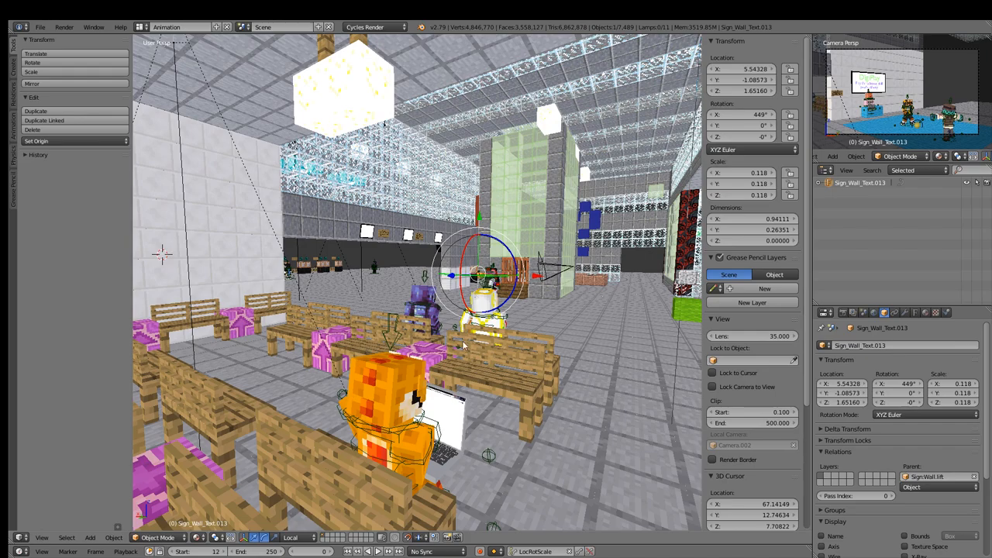
mouse_move(484, 342)
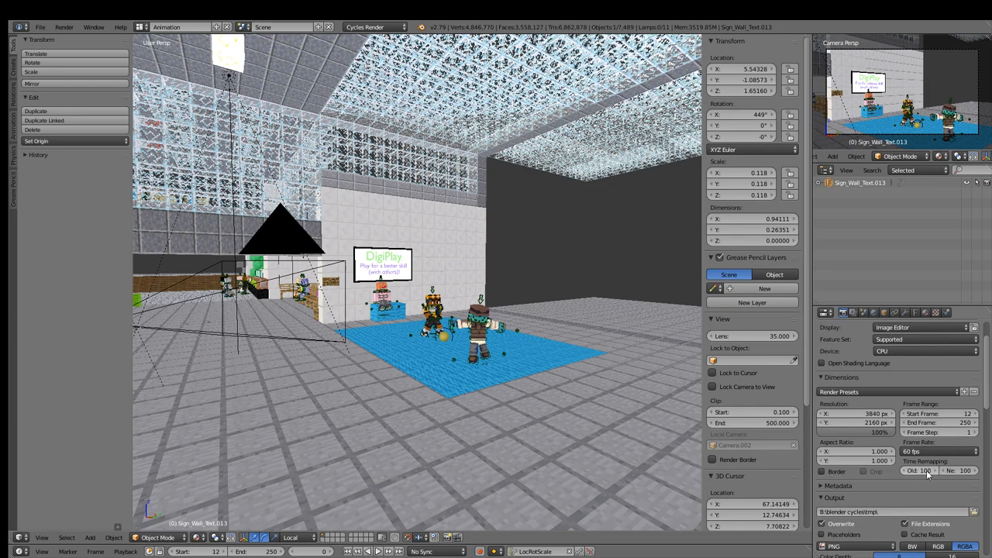
scroll(down, 3)
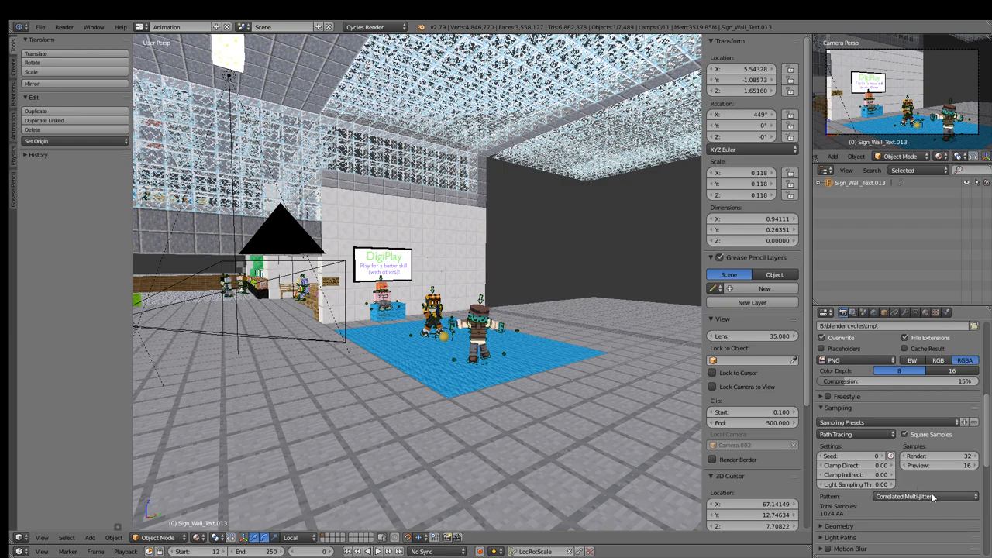
scroll(down, 3)
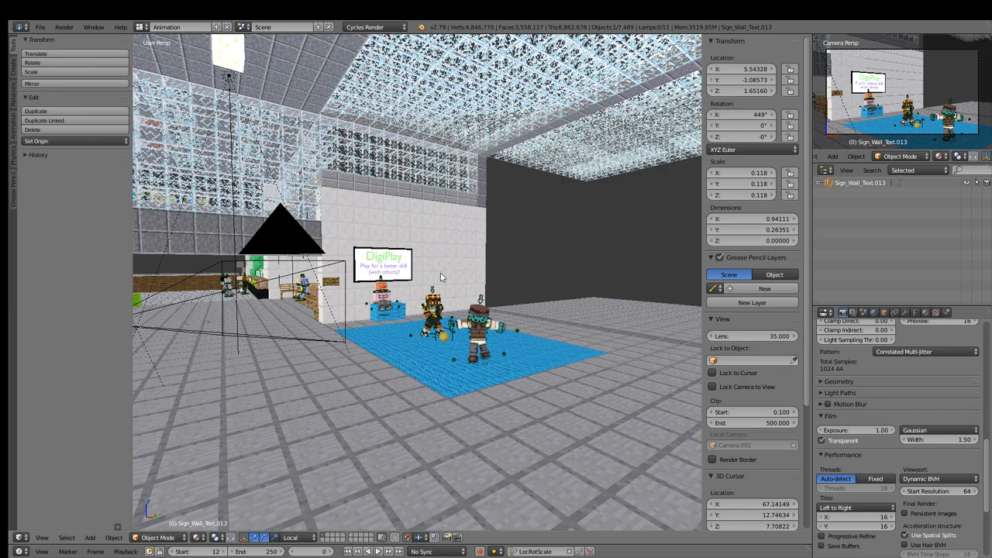
mouse_move(450, 270)
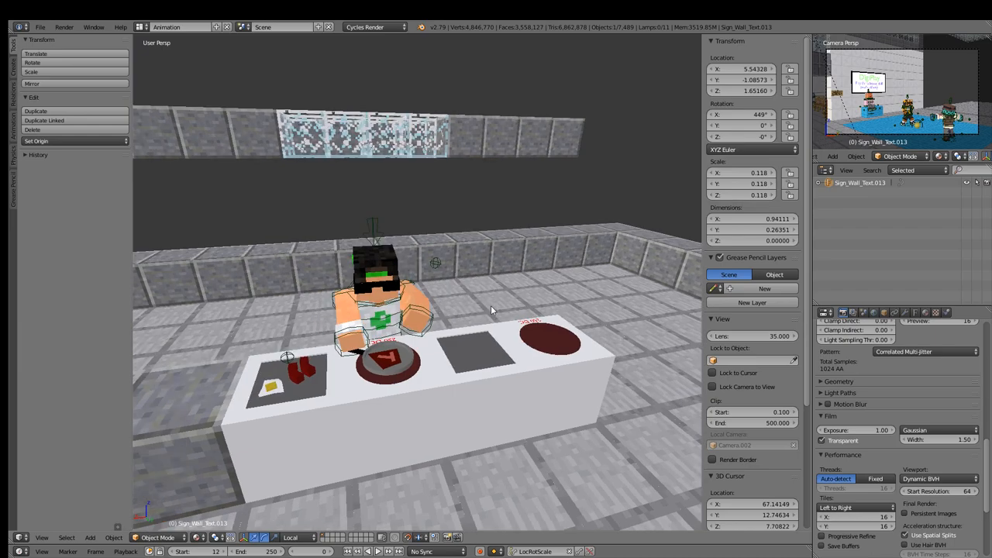
mouse_move(490, 325)
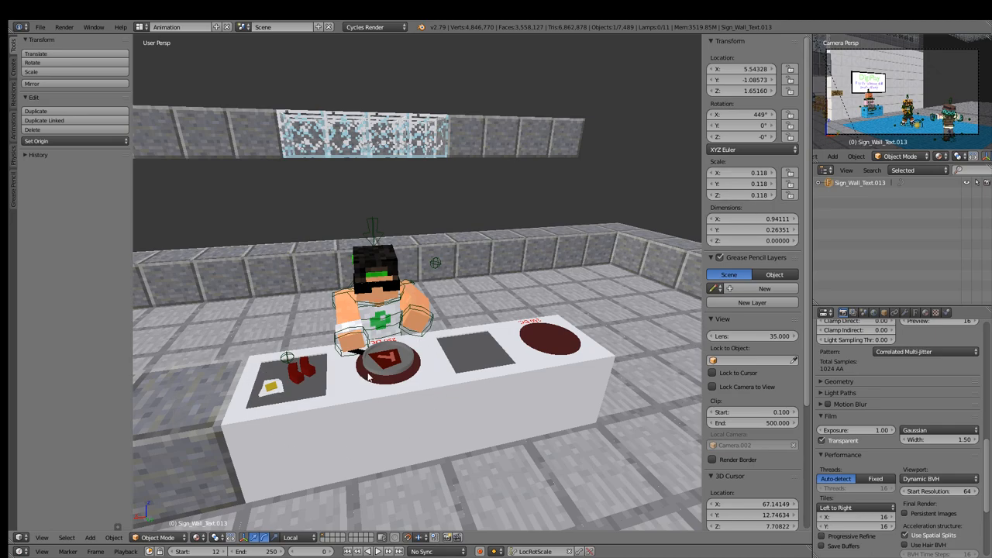
mouse_move(422, 291)
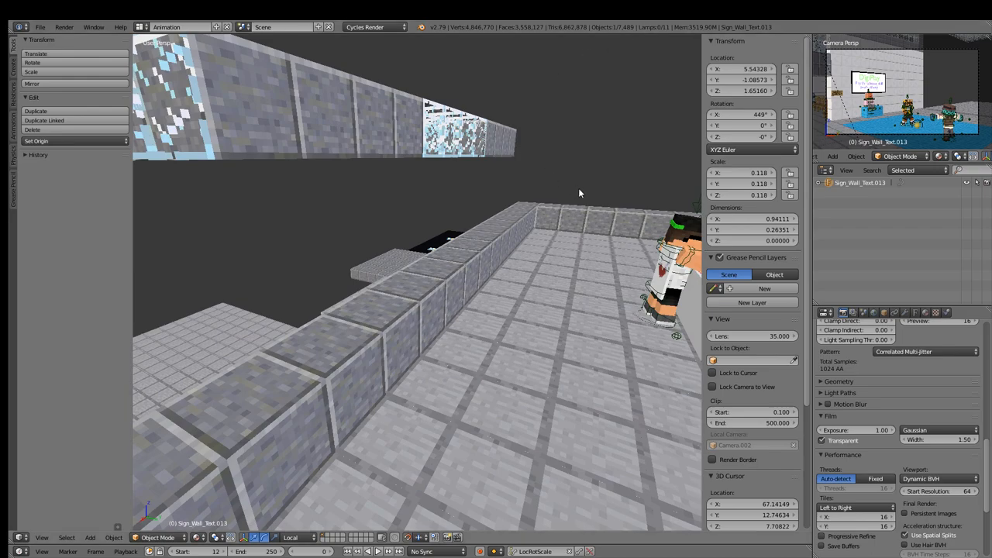
mouse_move(551, 186)
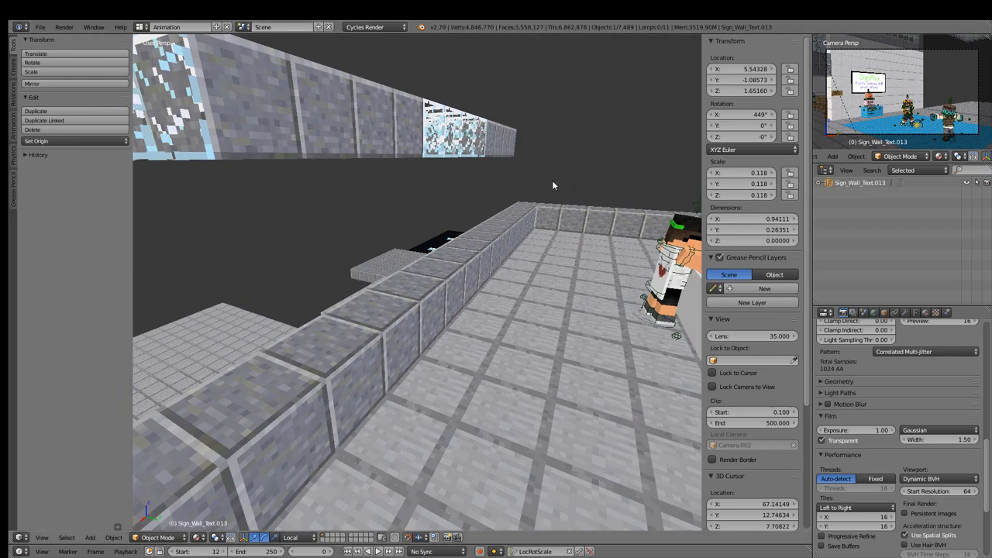